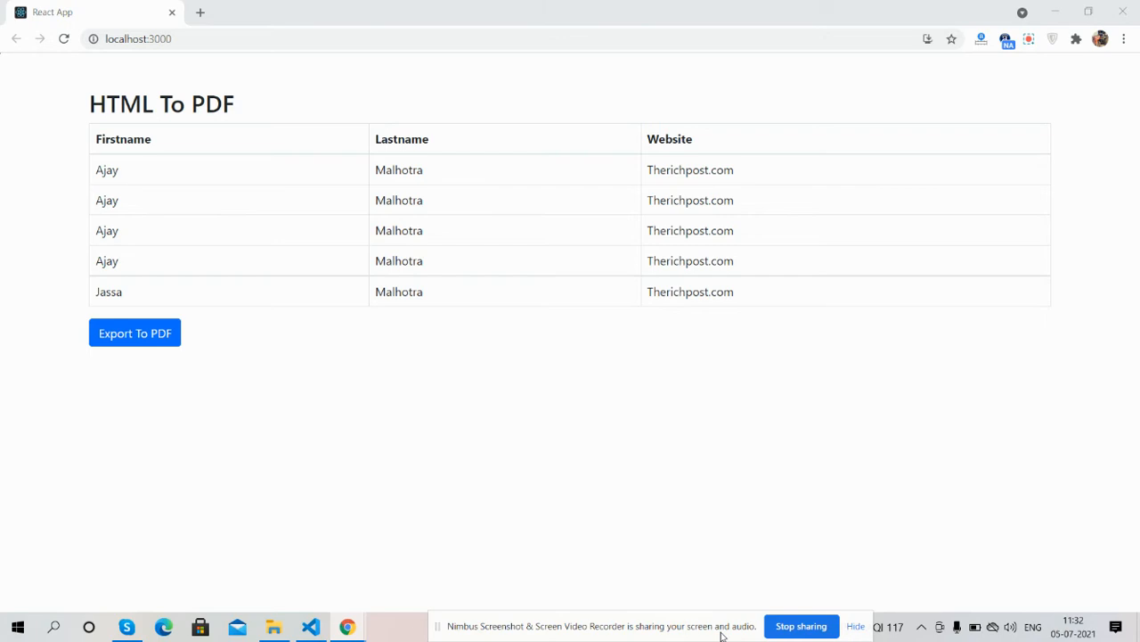
mouse_move(695, 535)
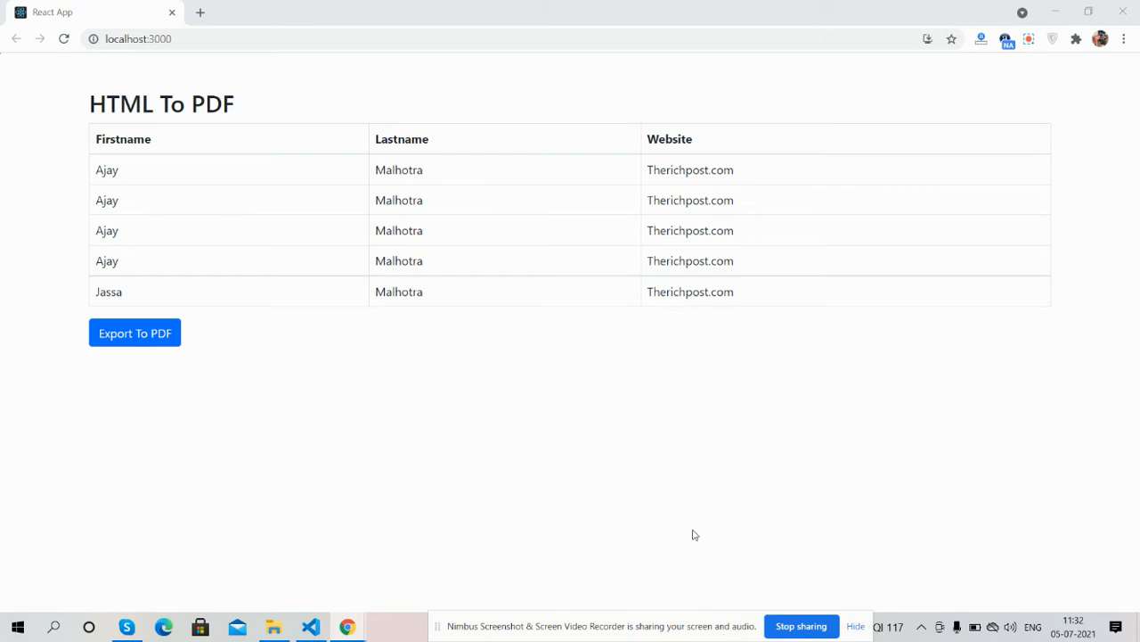
mouse_move(334, 364)
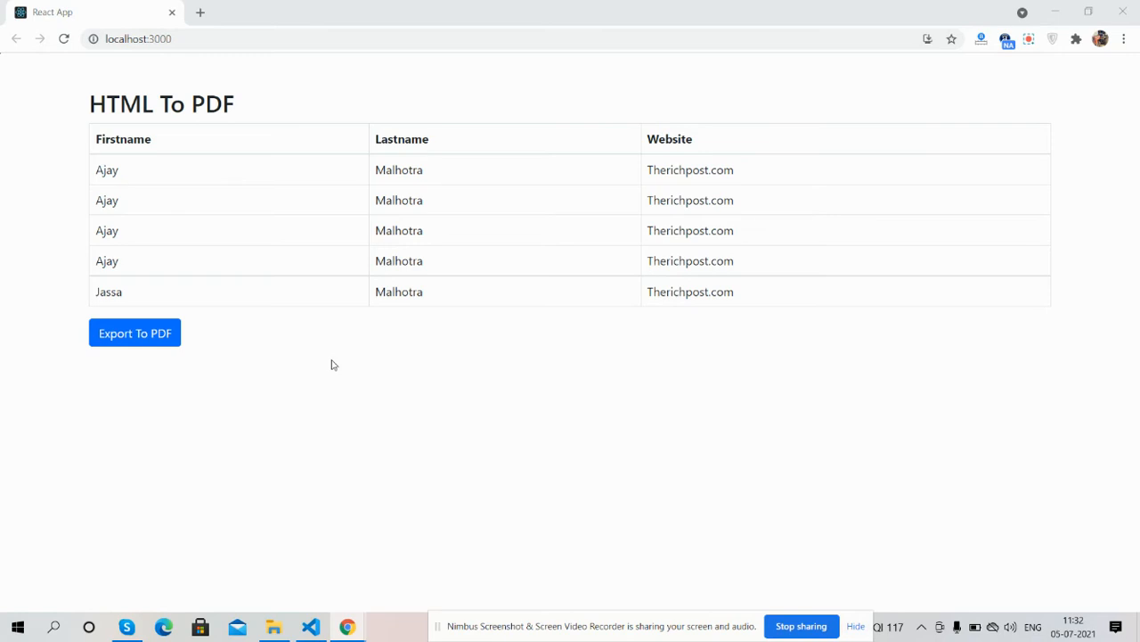
mouse_move(206, 374)
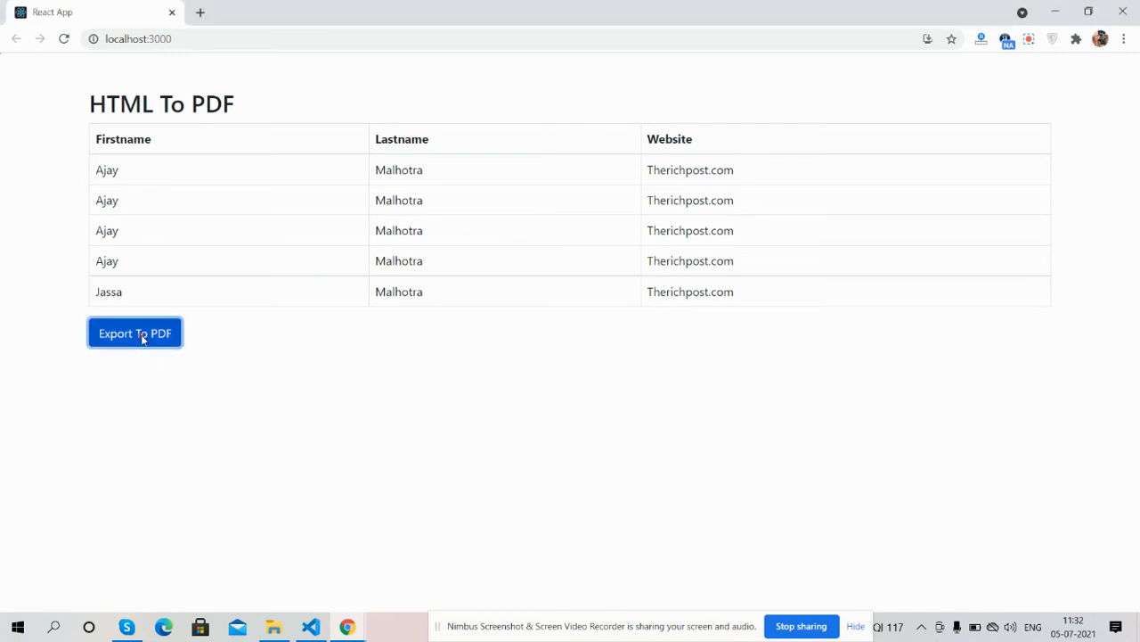
- Export the names table to PDF, then zoom the PDF page in and back out
click(135, 333)
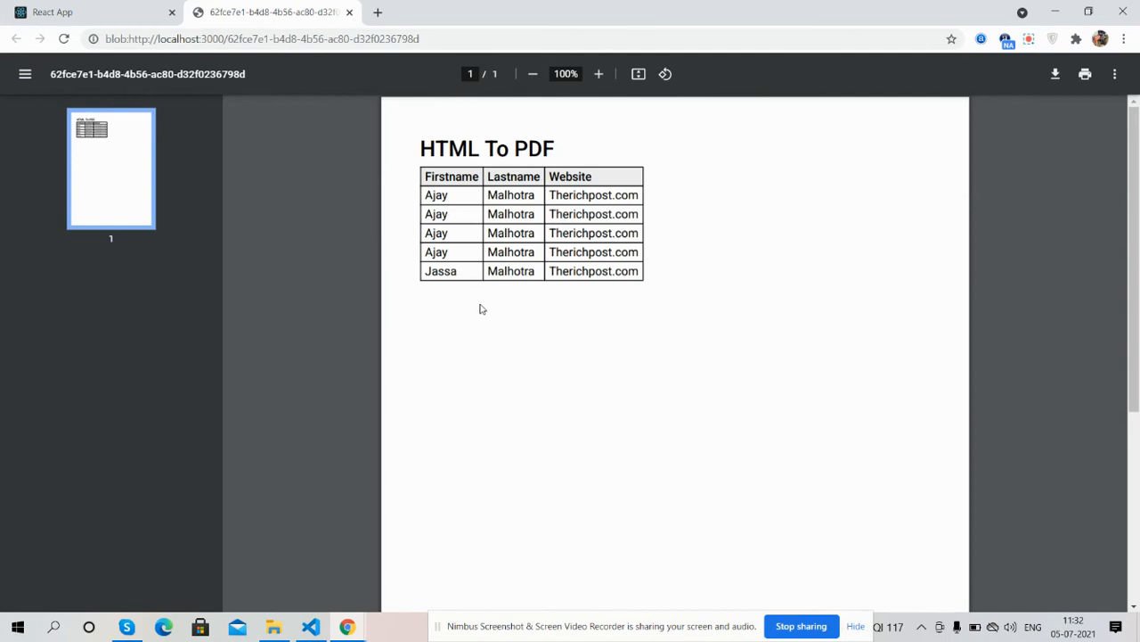
mouse_move(612, 98)
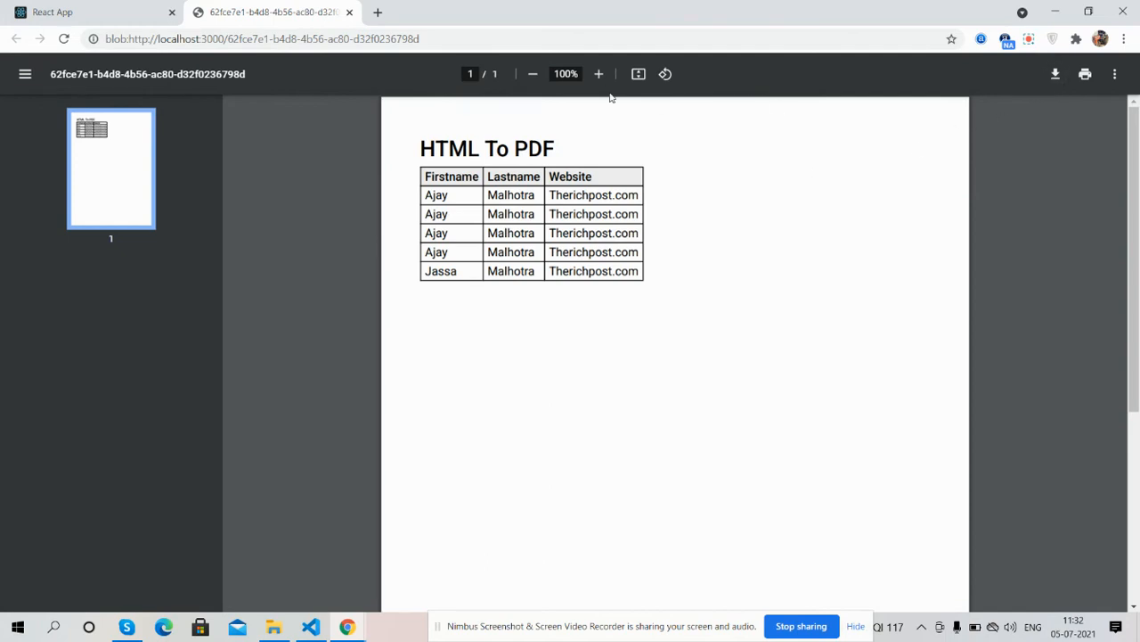
click(533, 74)
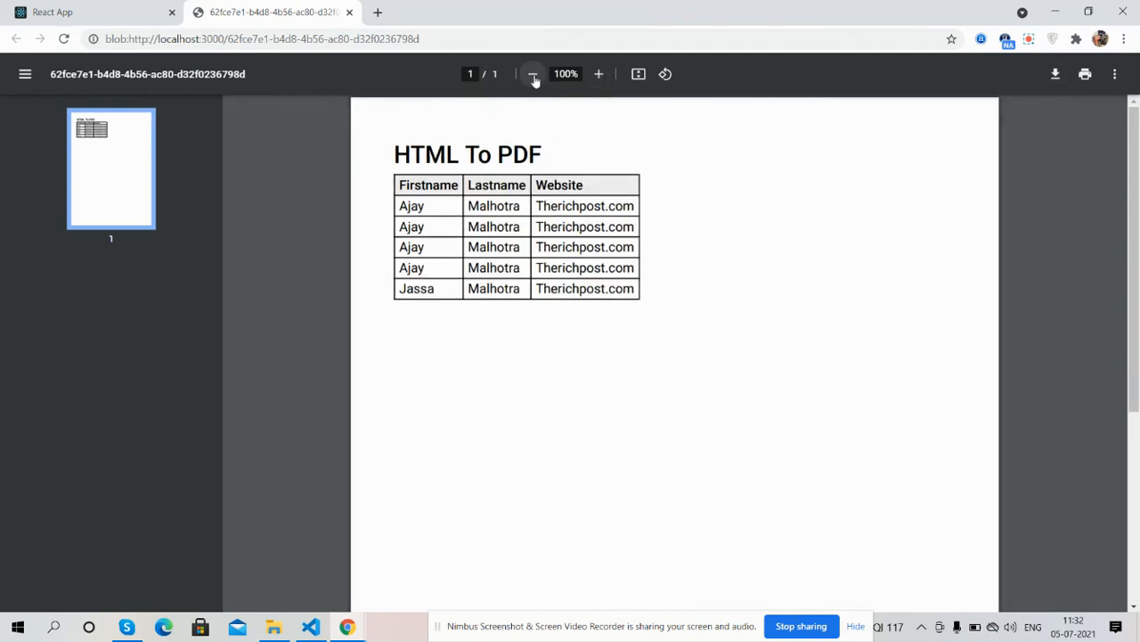
click(598, 73)
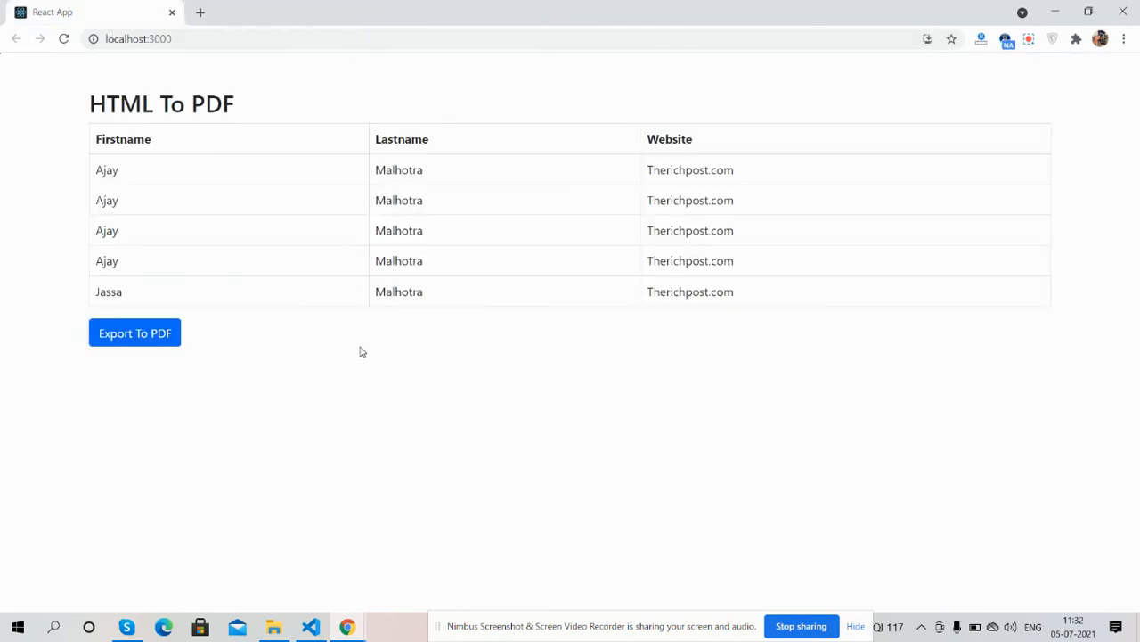
- Re-export the names table with 'Export To PDF' to open a second PDF tab
click(135, 333)
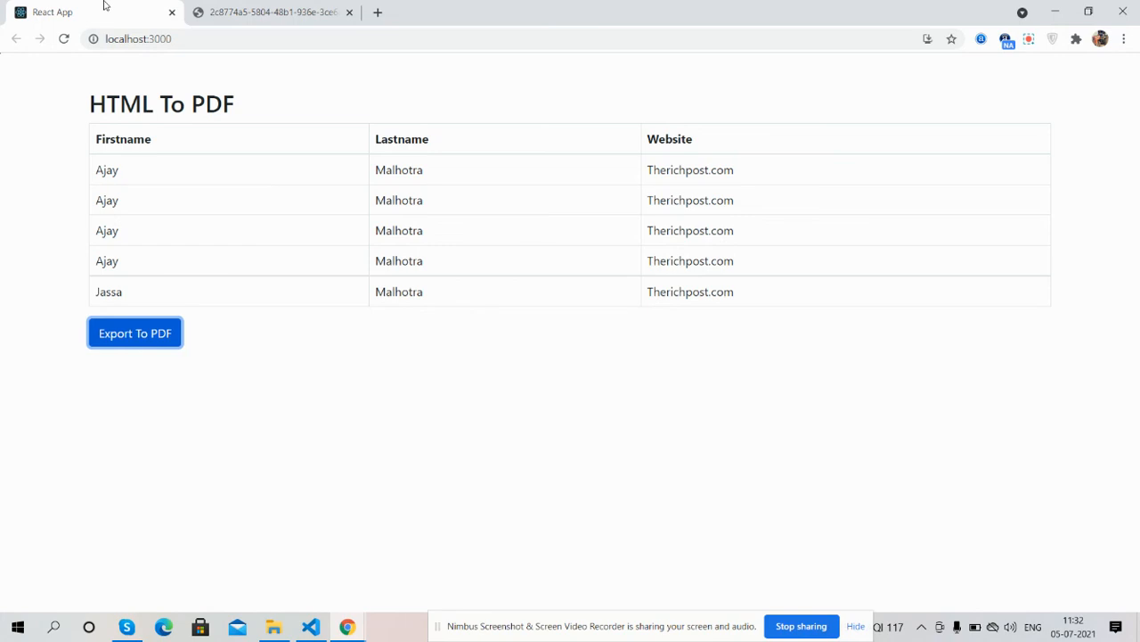
mouse_move(753, 556)
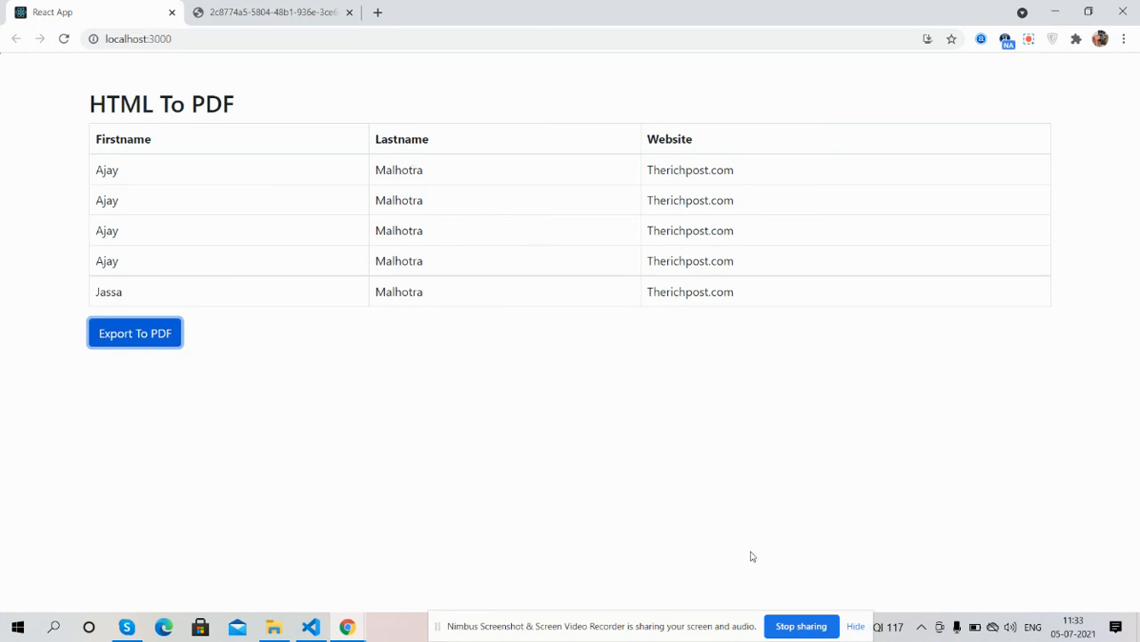